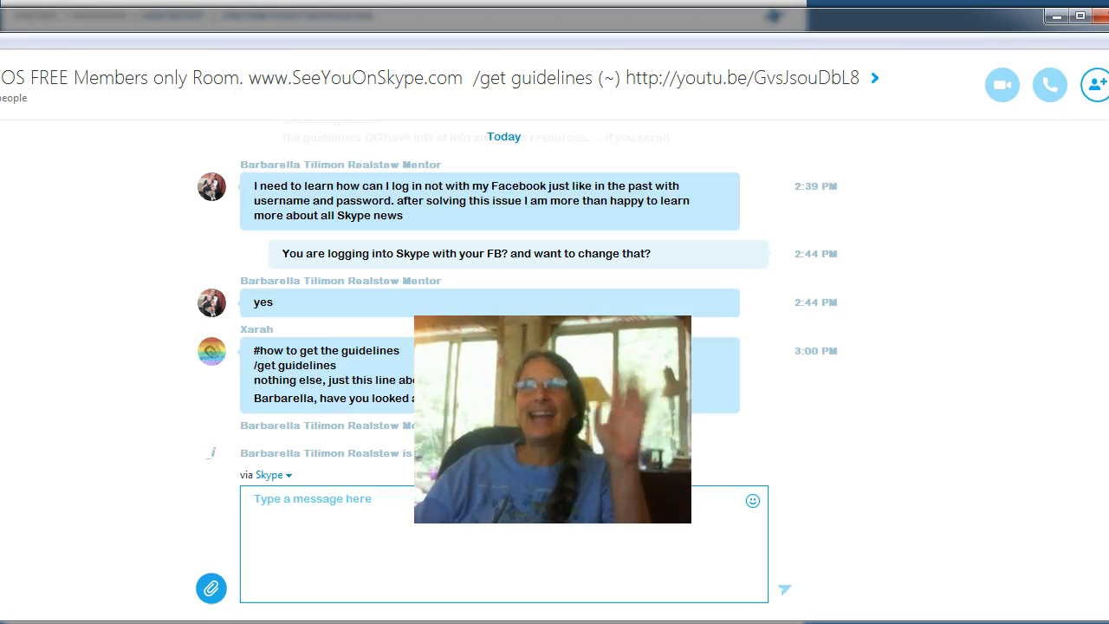
mouse_move(177, 393)
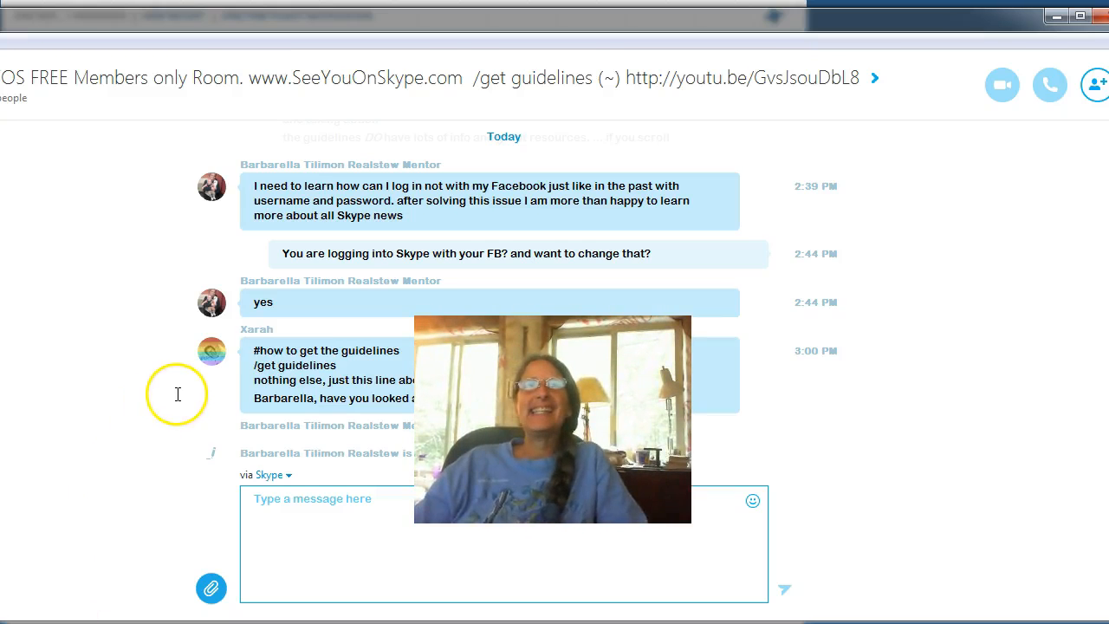
mouse_move(291, 229)
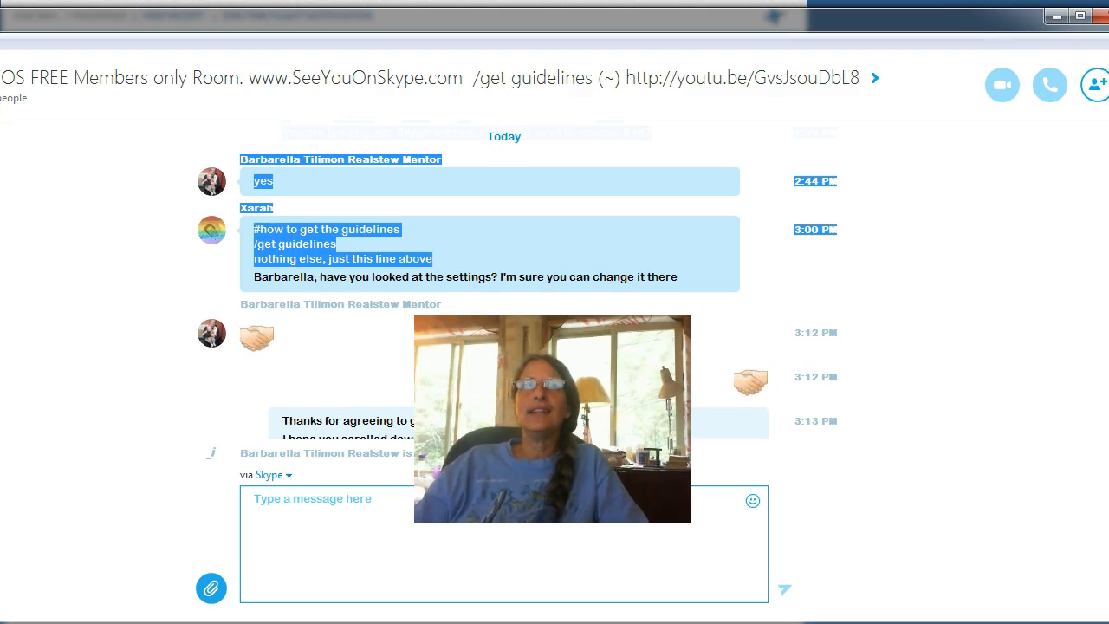
Choose My account from the Skype menu to load the account overview online
scroll(down, 3)
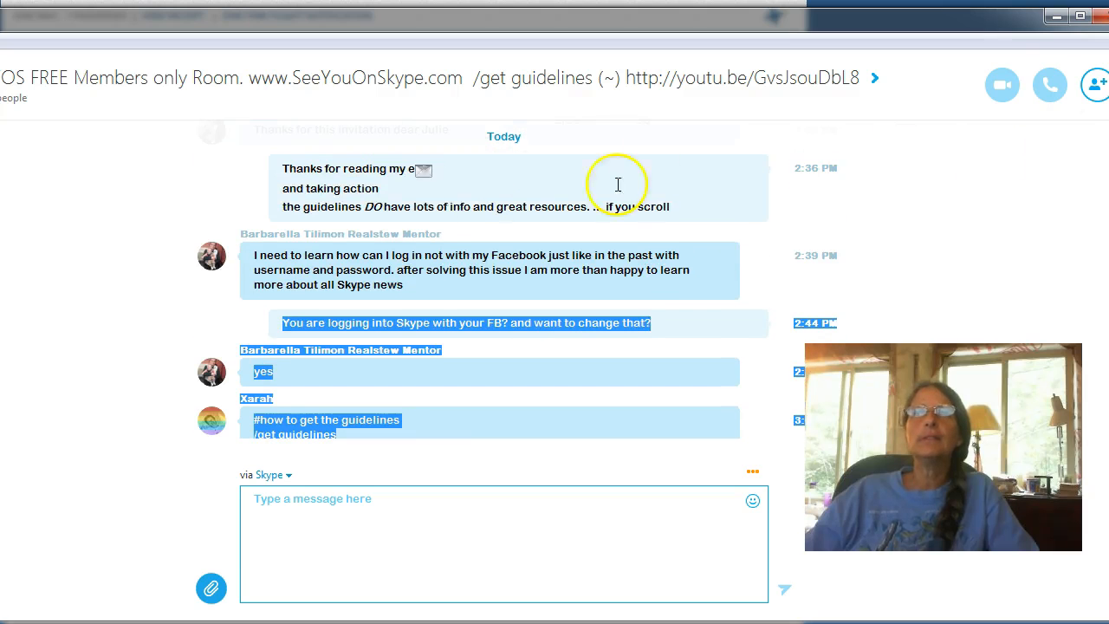
mouse_move(326, 250)
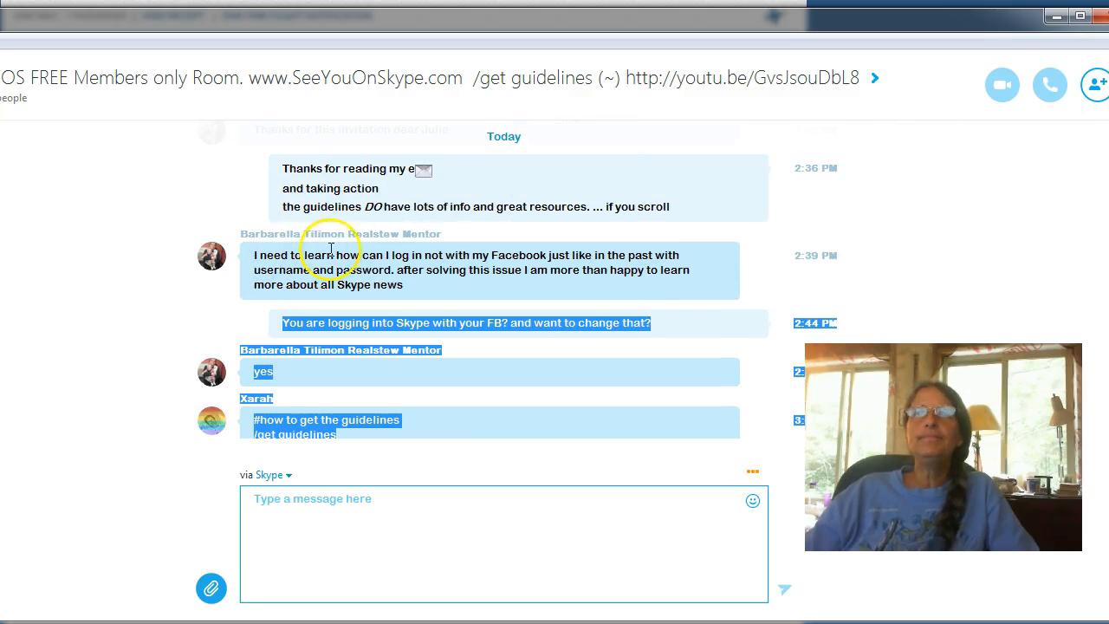
mouse_move(313, 253)
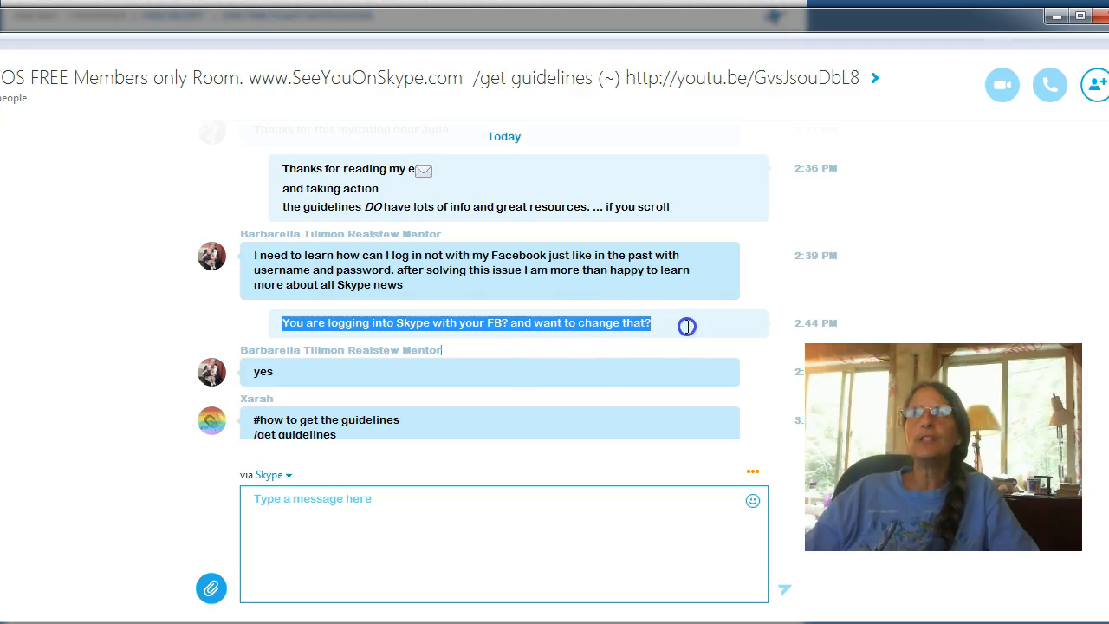
mouse_move(431, 362)
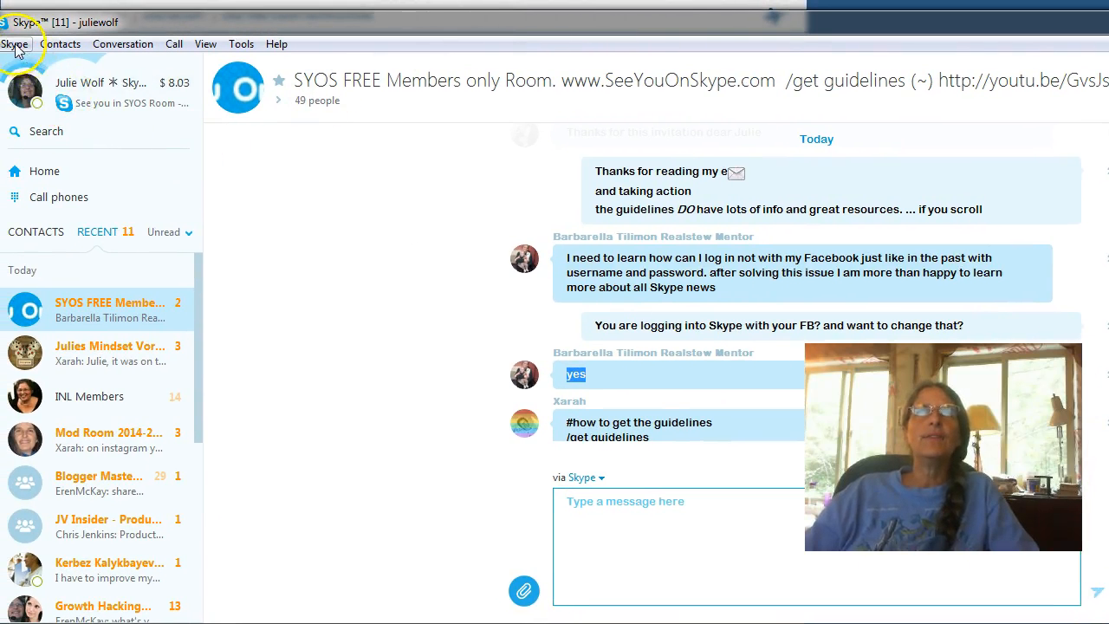
click(21, 42)
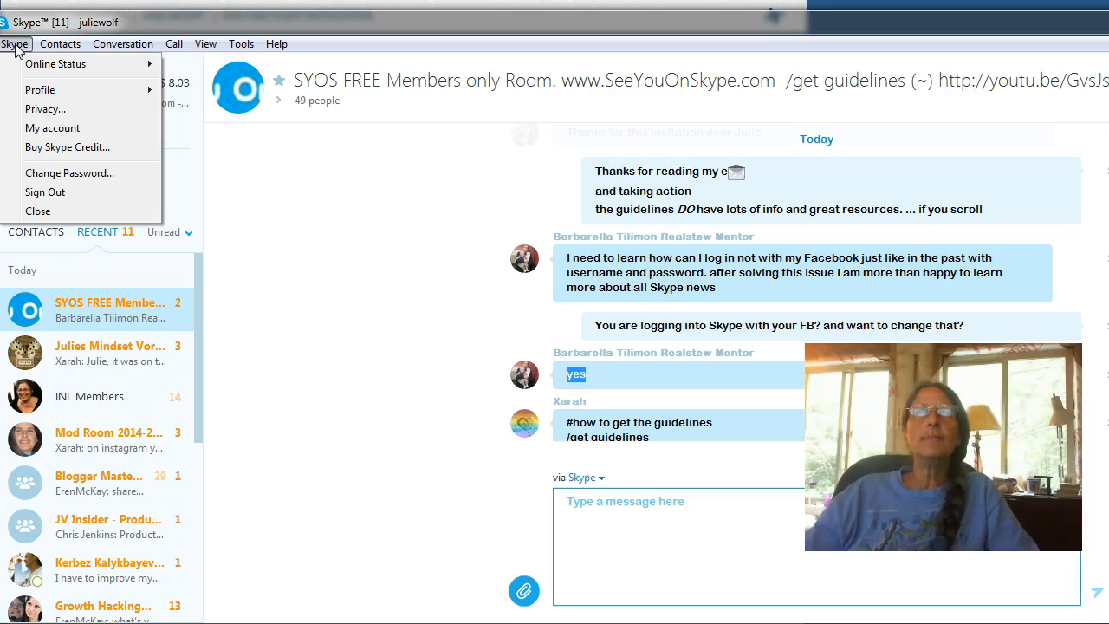
click(45, 192)
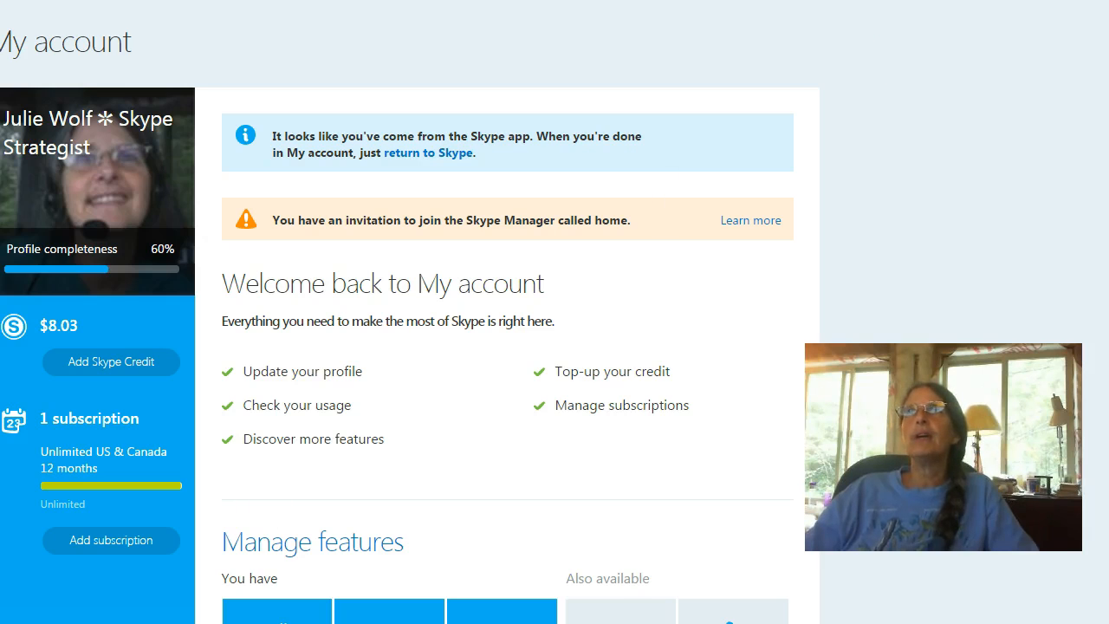
Scroll the My account page to reveal usage and account details sections
scroll(down, 3)
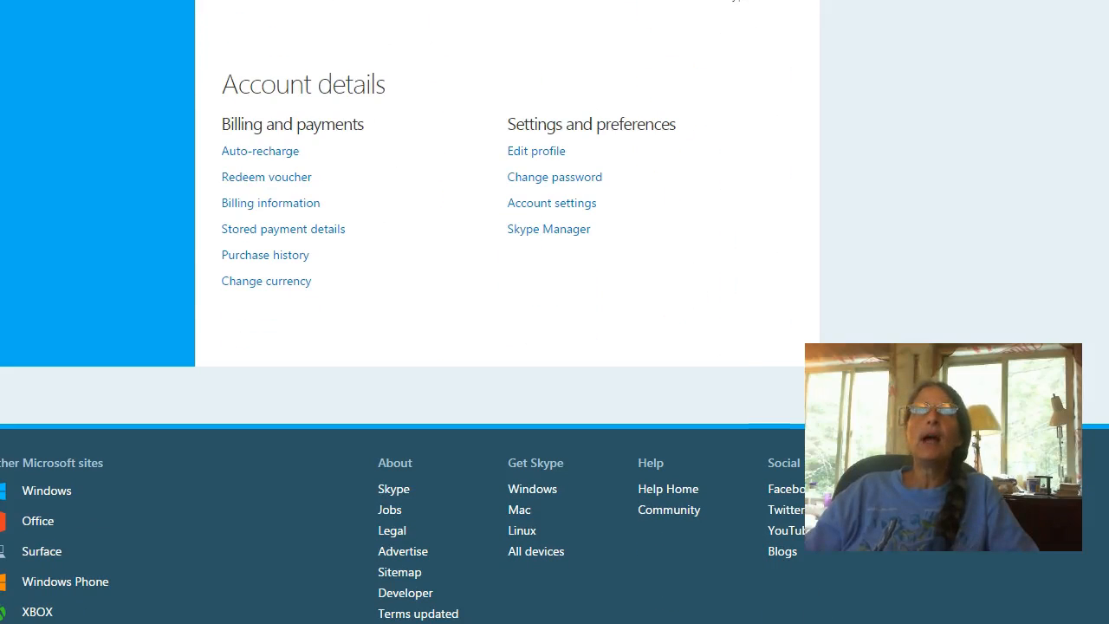
scroll(up, 3)
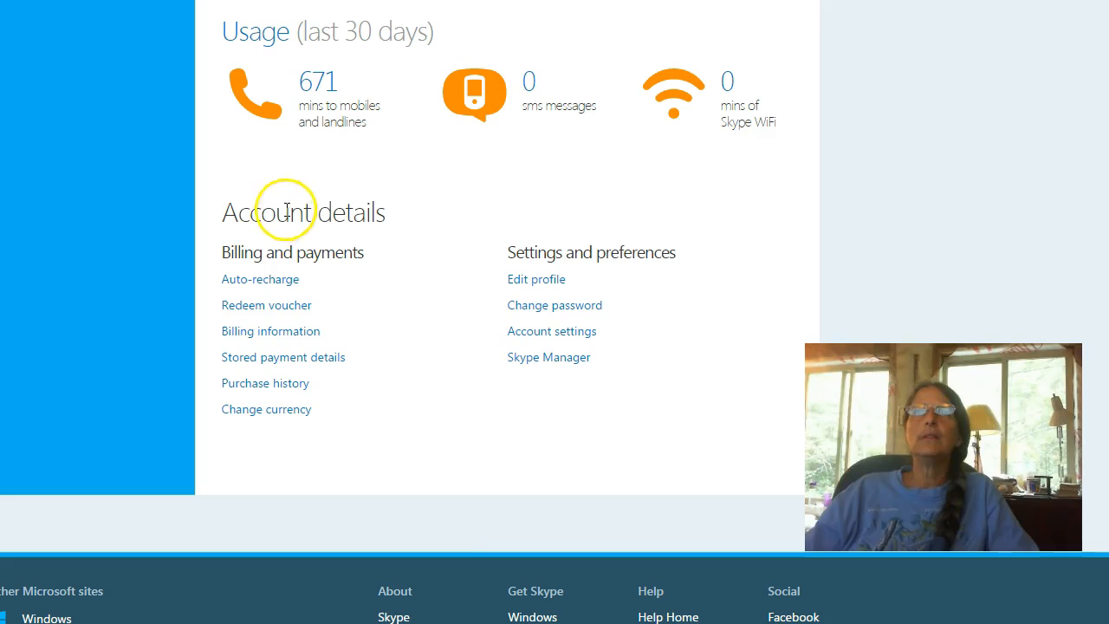
mouse_move(570, 338)
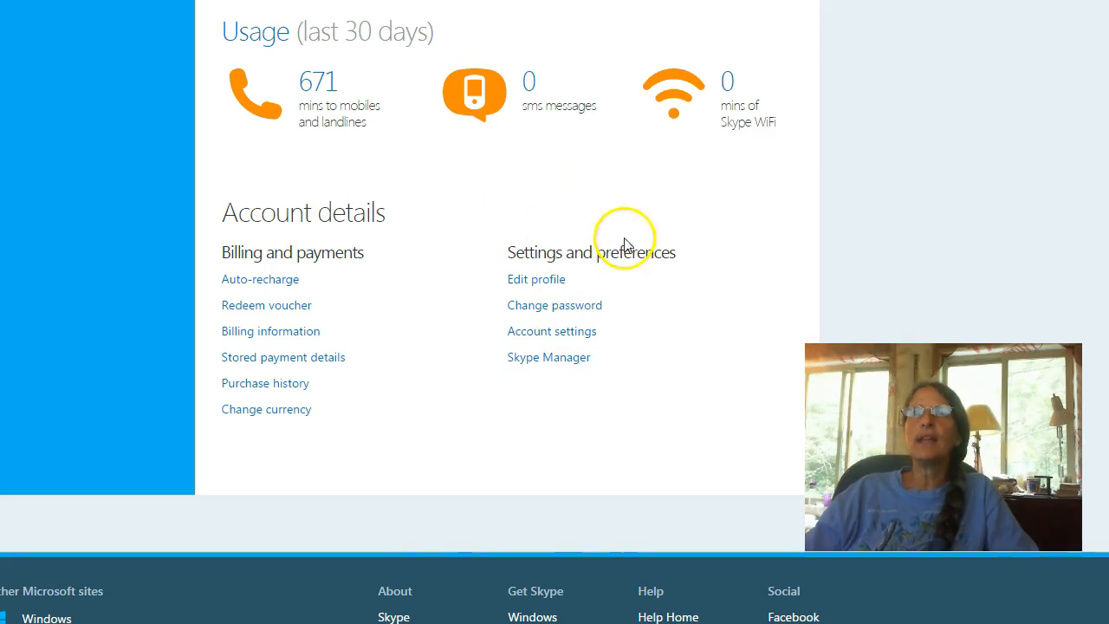
mouse_move(567, 340)
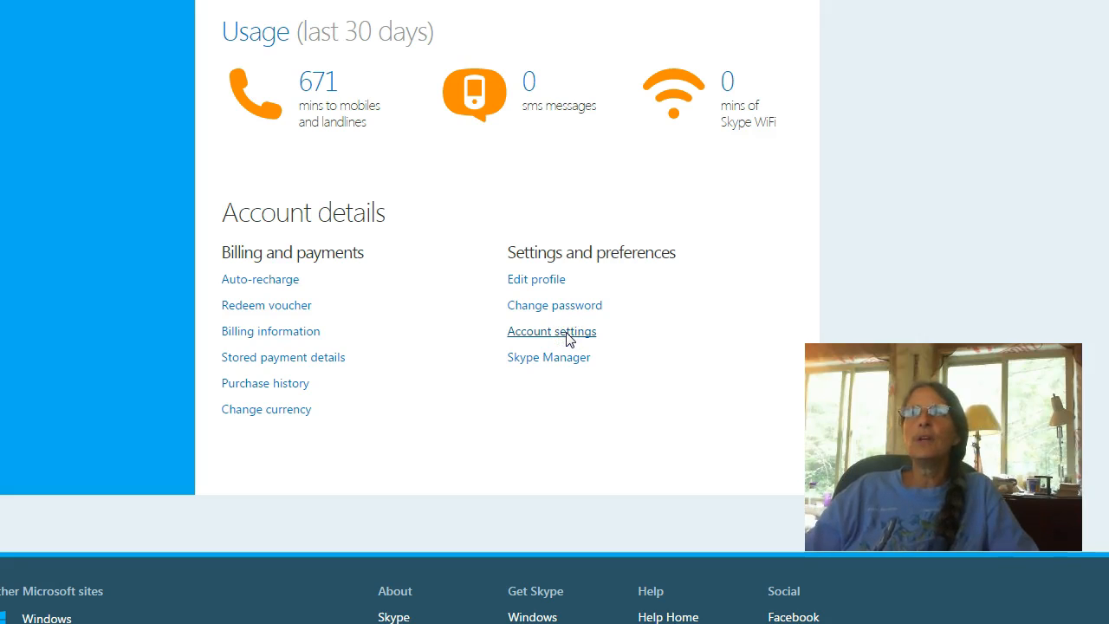
click(551, 331)
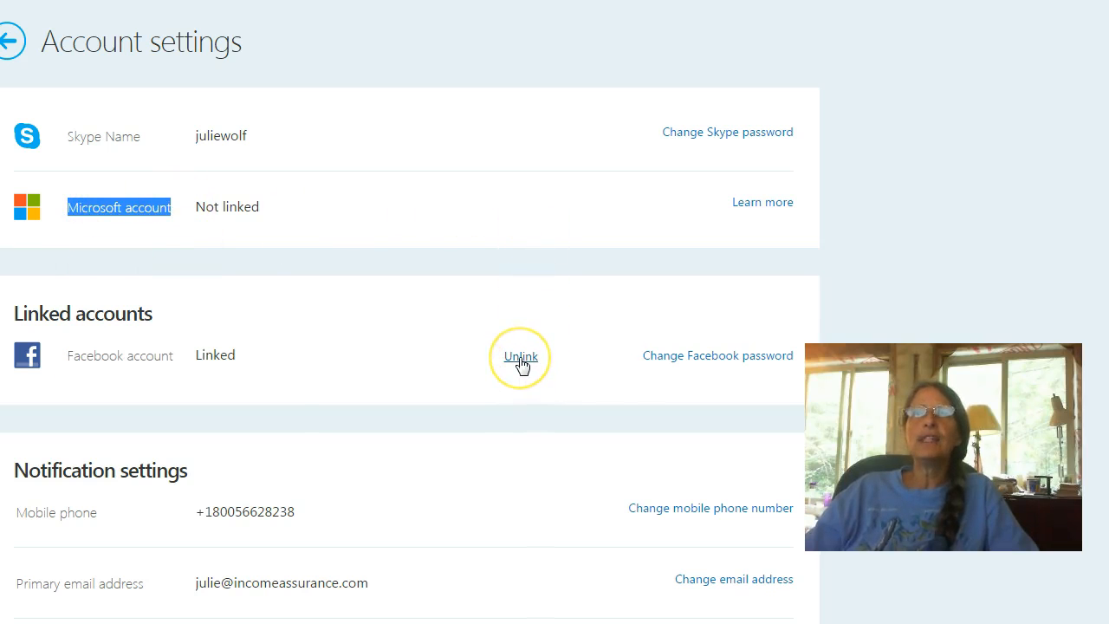
mouse_move(524, 360)
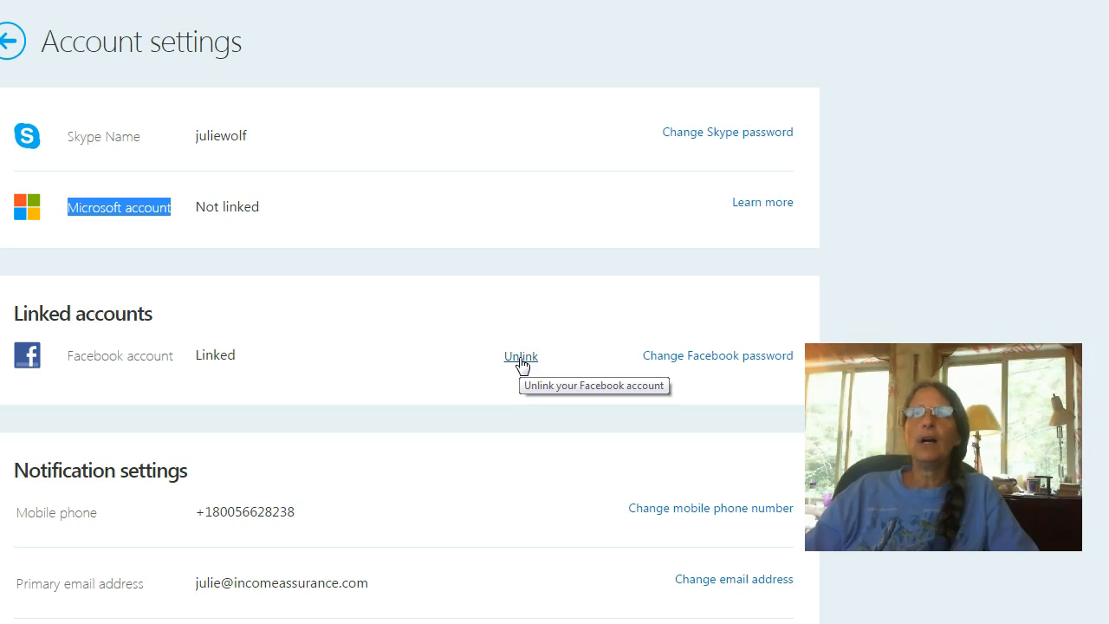
mouse_move(655, 73)
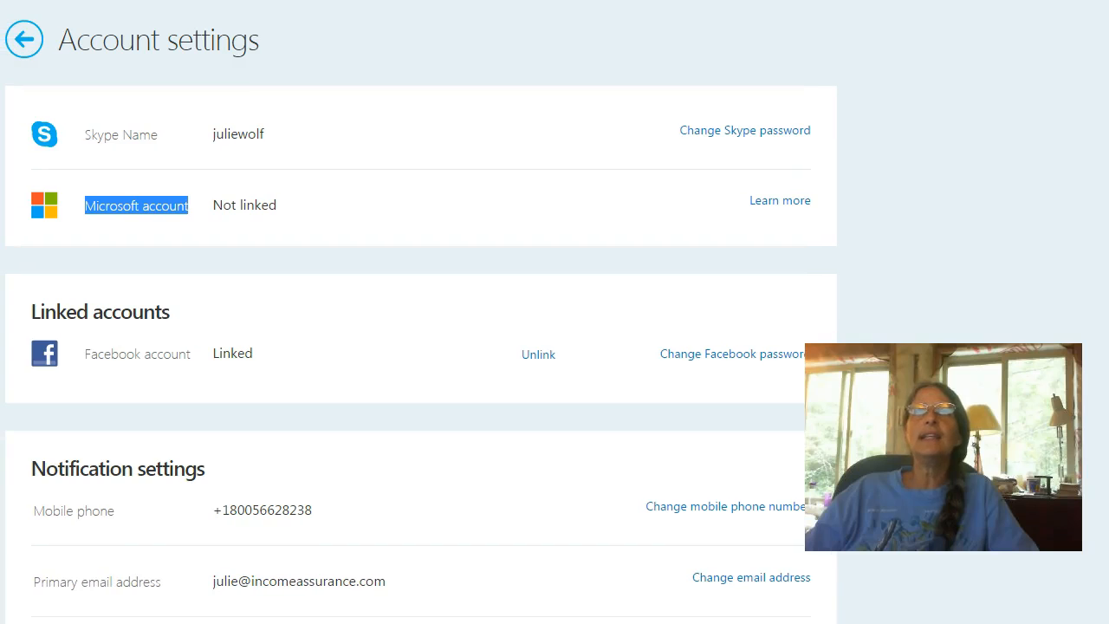
mouse_move(545, 416)
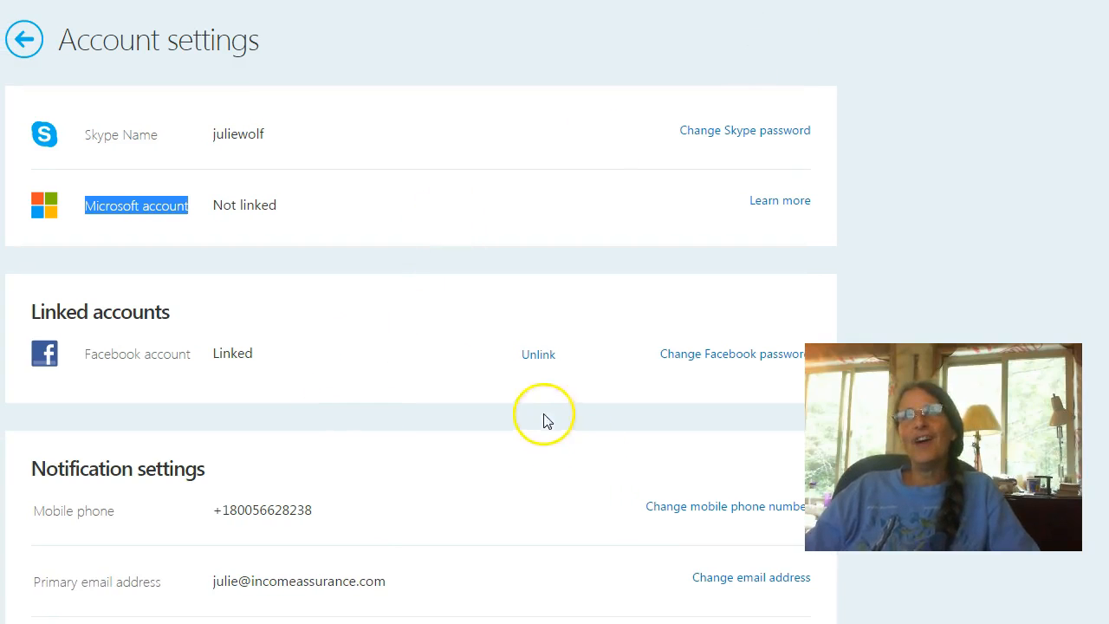
mouse_move(530, 357)
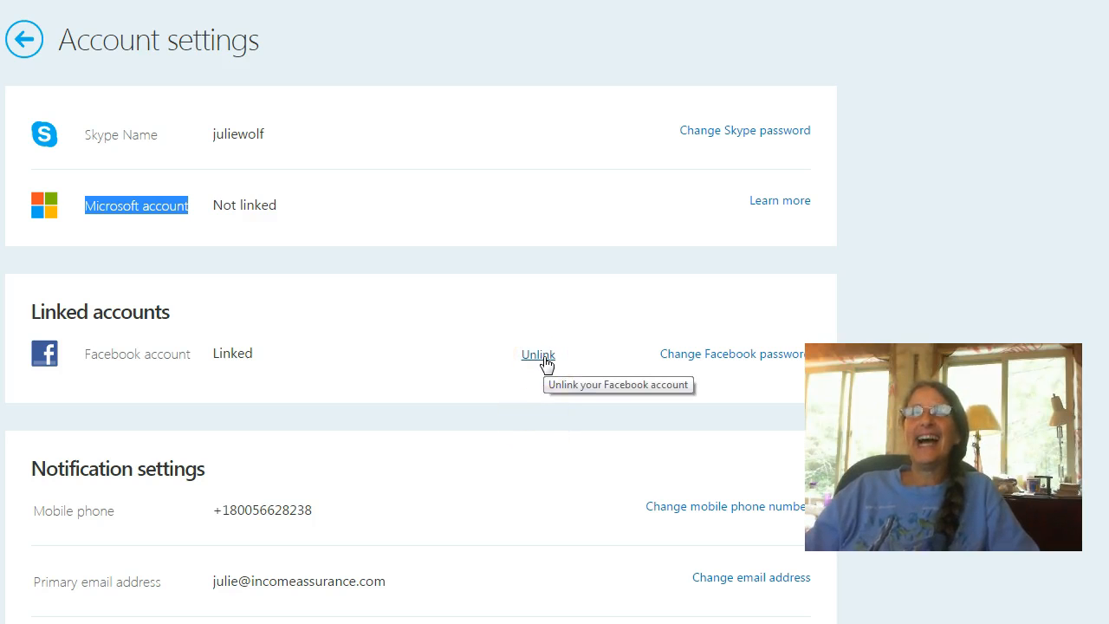
click(537, 354)
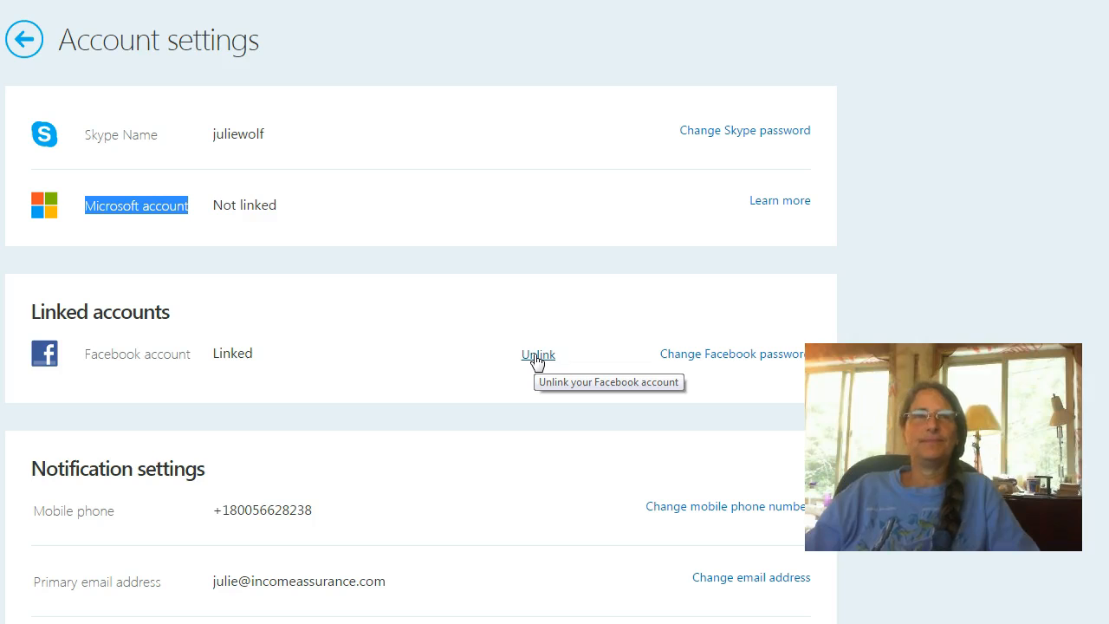
mouse_move(291, 128)
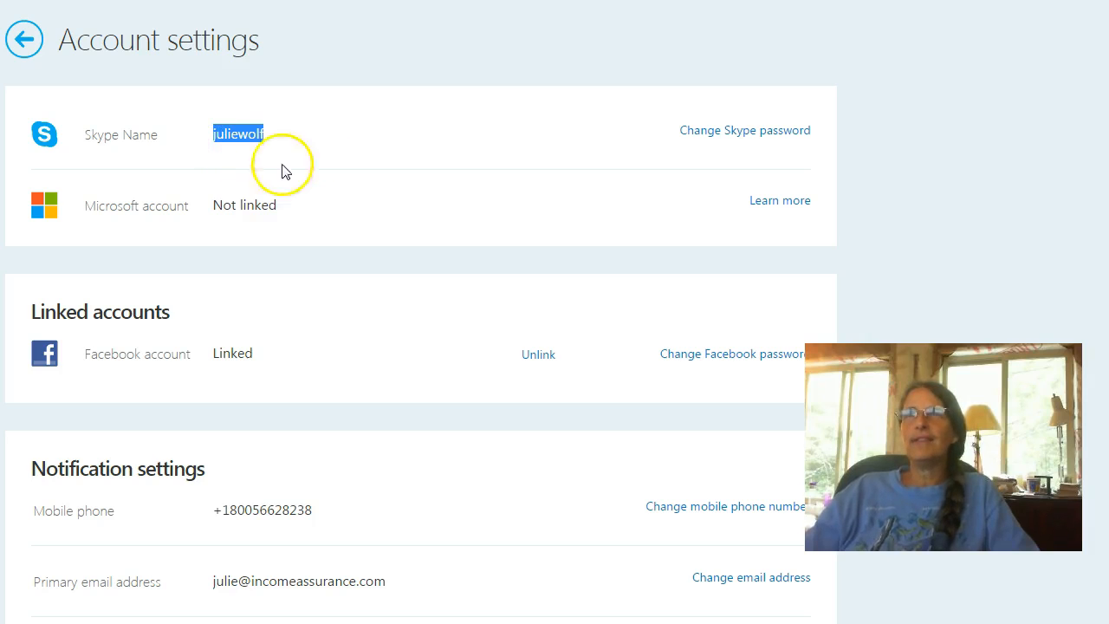
mouse_move(758, 158)
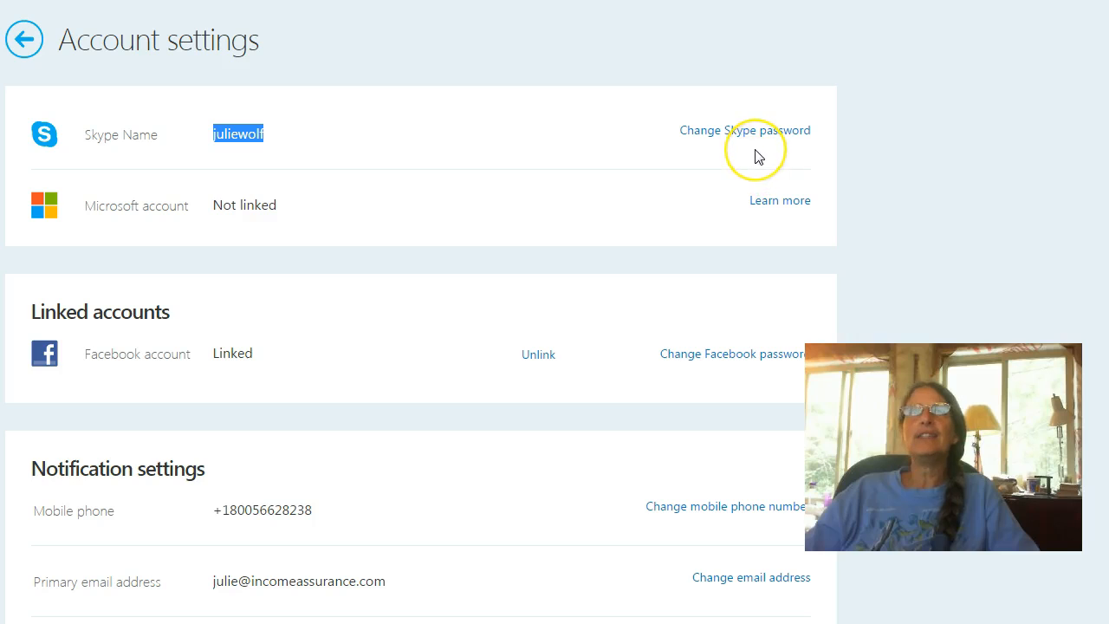
mouse_move(782, 138)
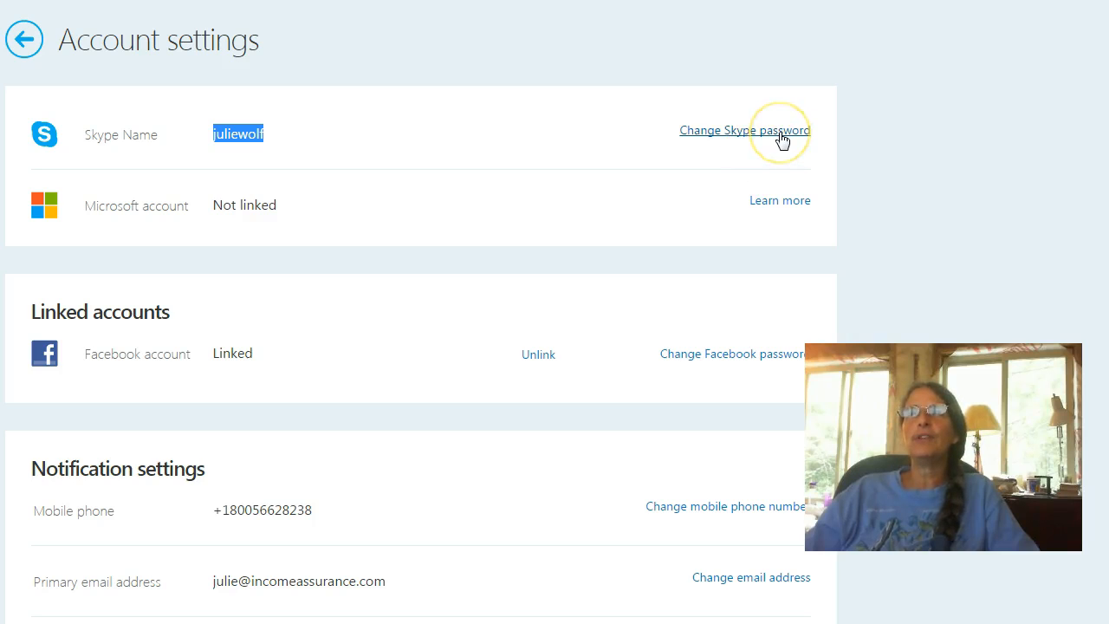
mouse_move(783, 138)
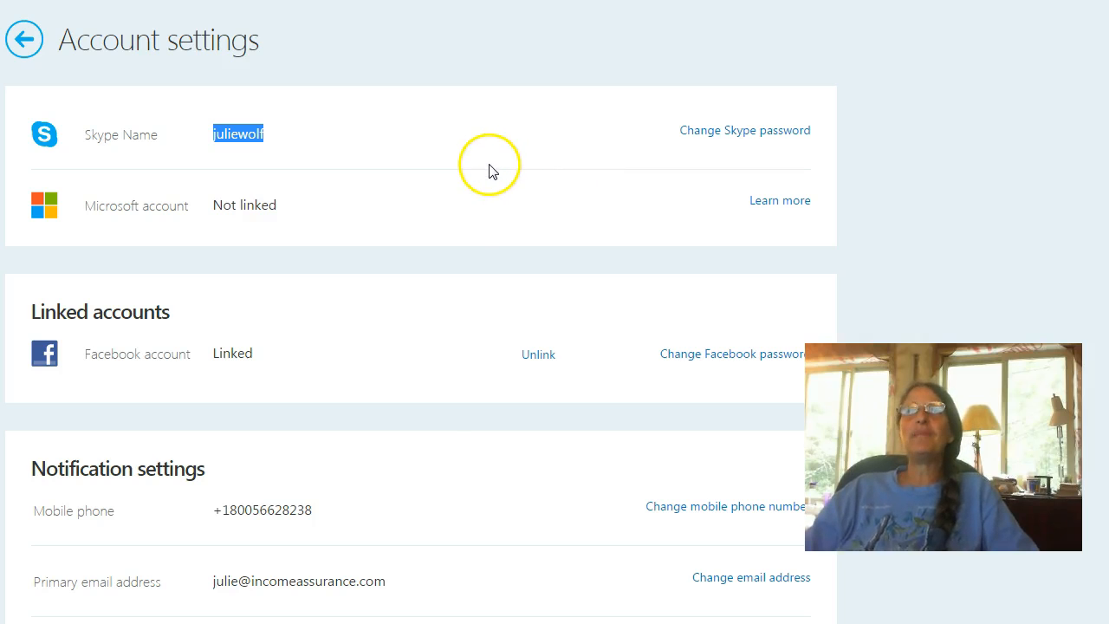
mouse_move(224, 384)
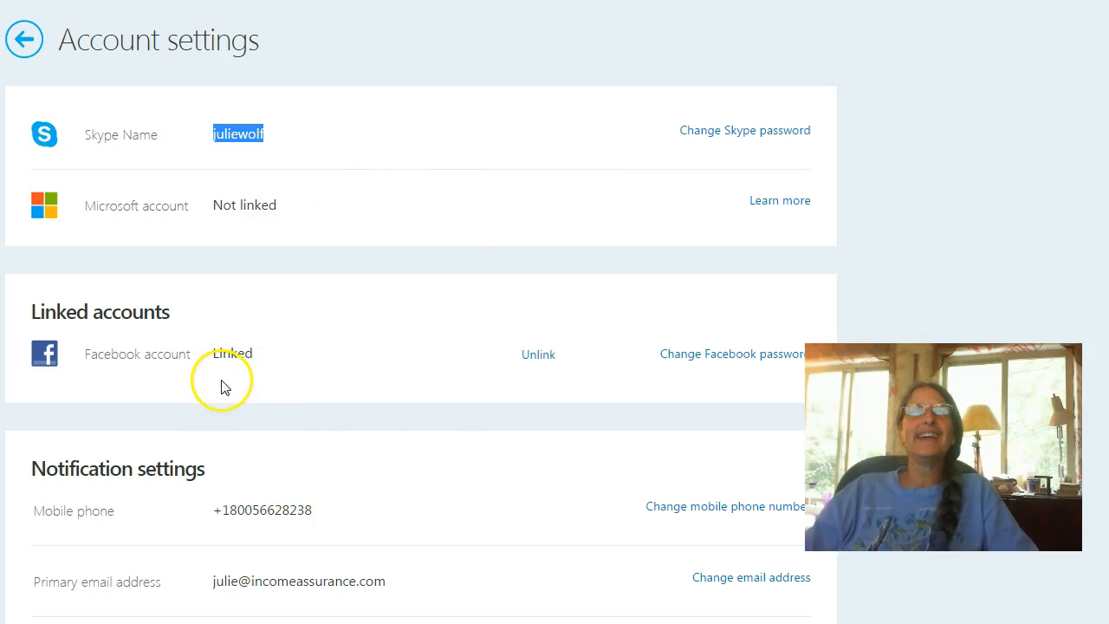
mouse_move(764, 267)
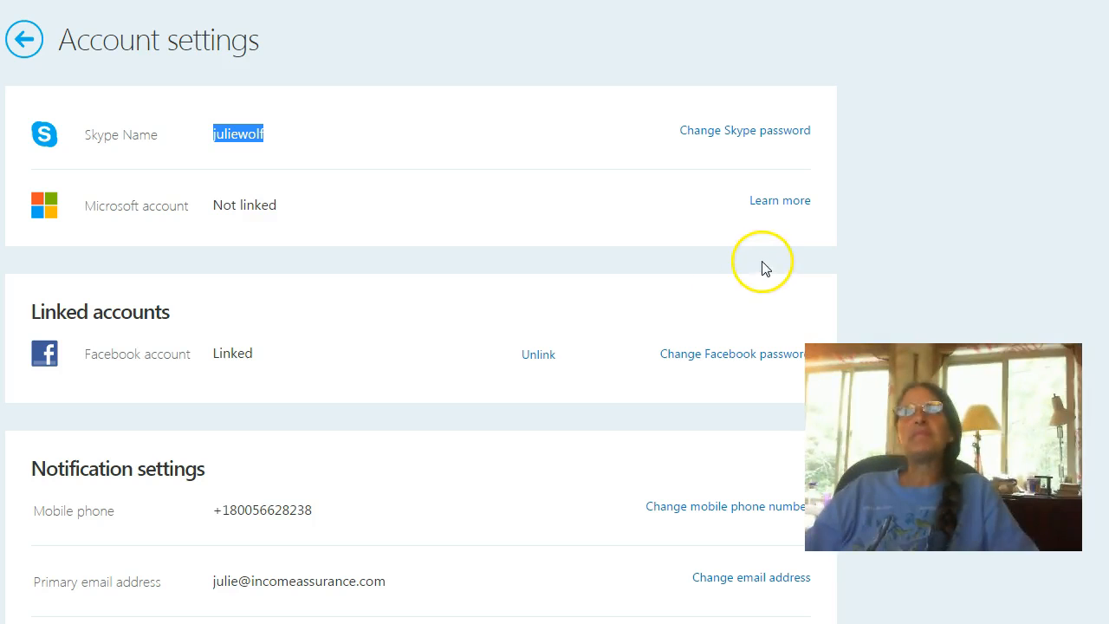
mouse_move(742, 177)
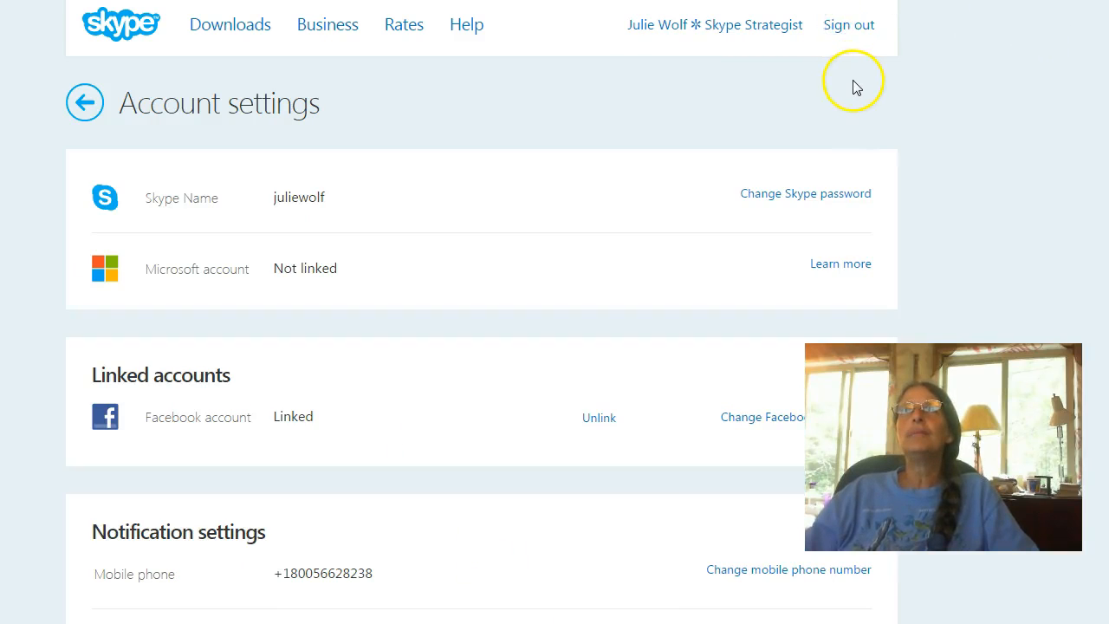
Sign out of the Skype account, returning to the Skype.com sign-in page
click(849, 25)
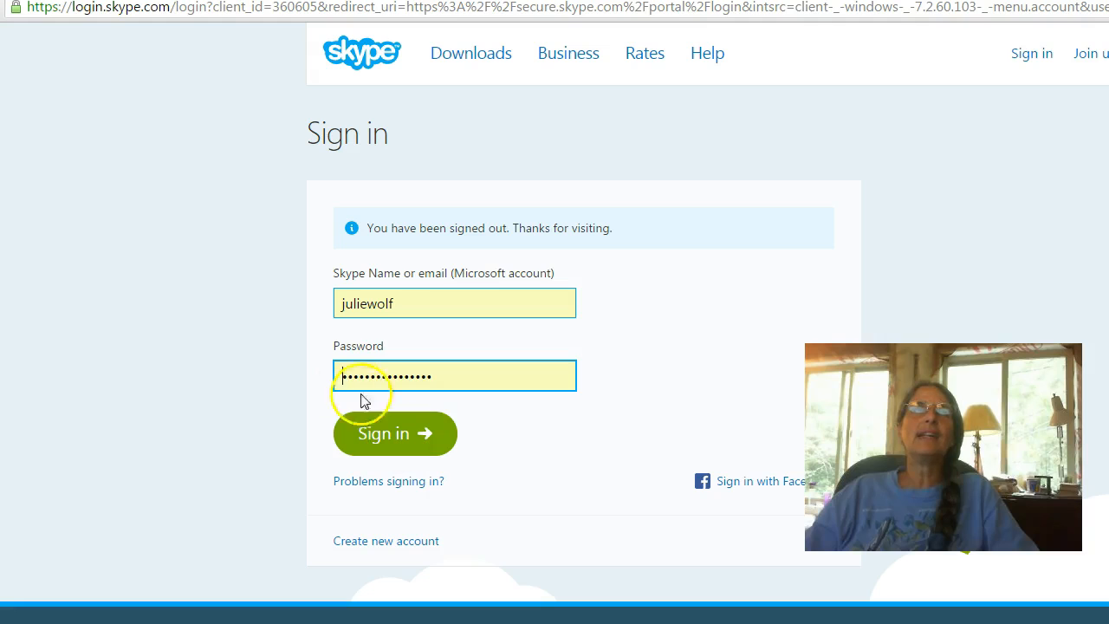
mouse_move(413, 441)
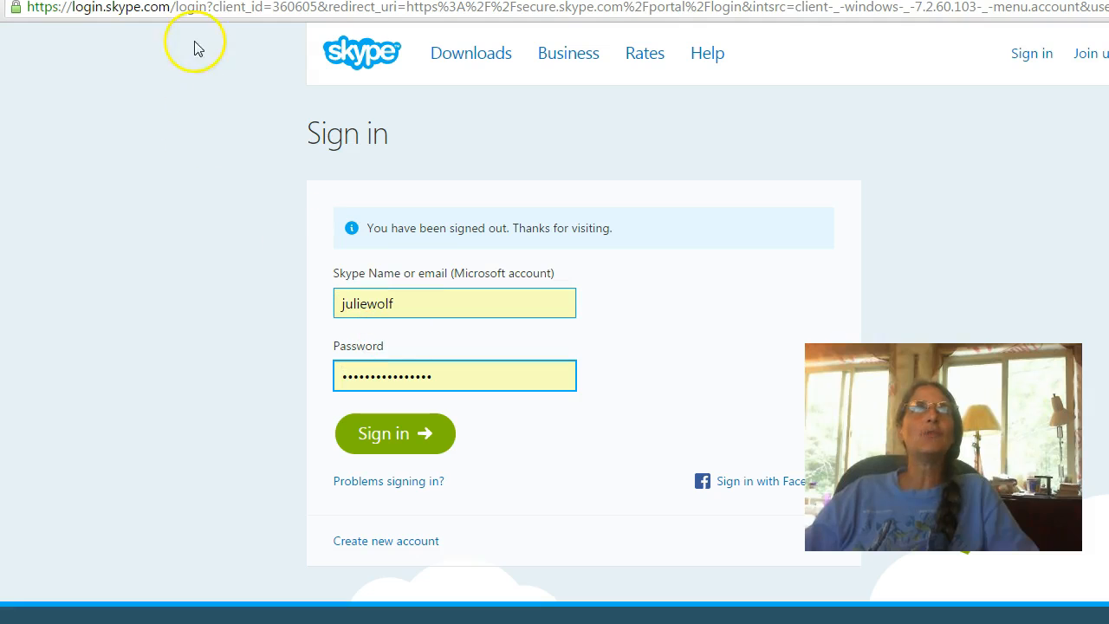
mouse_move(76, 28)
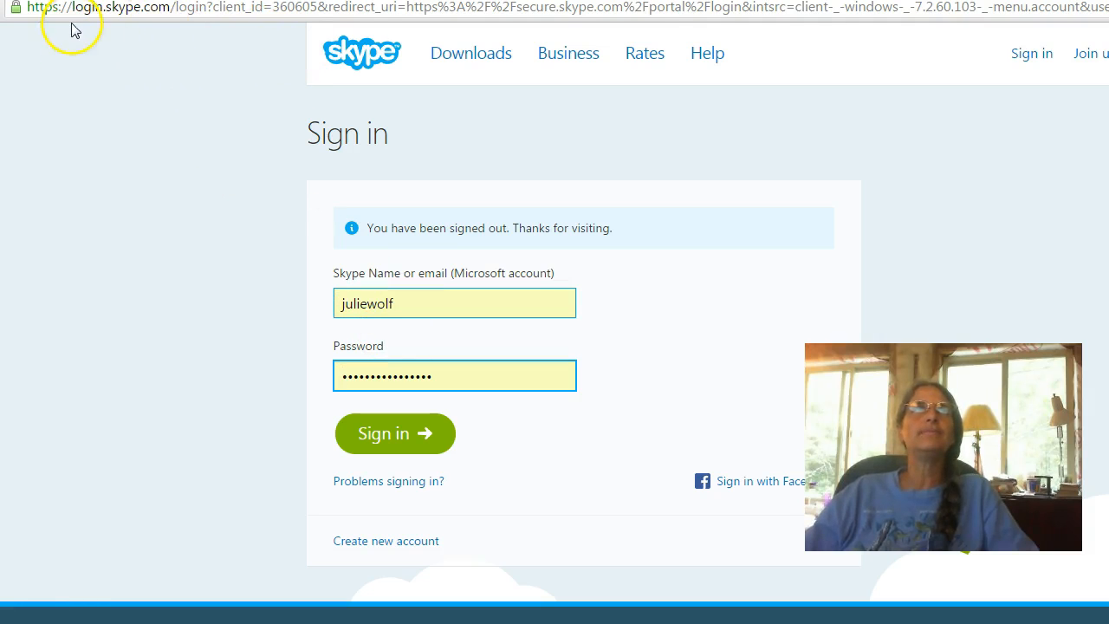
mouse_move(184, 131)
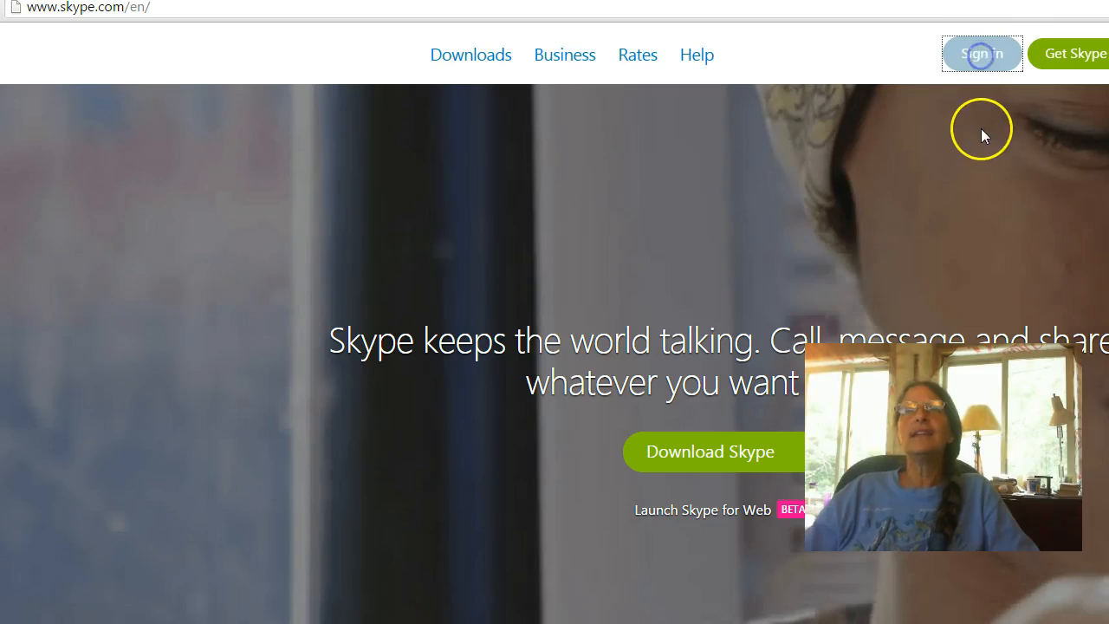
mouse_move(66, 14)
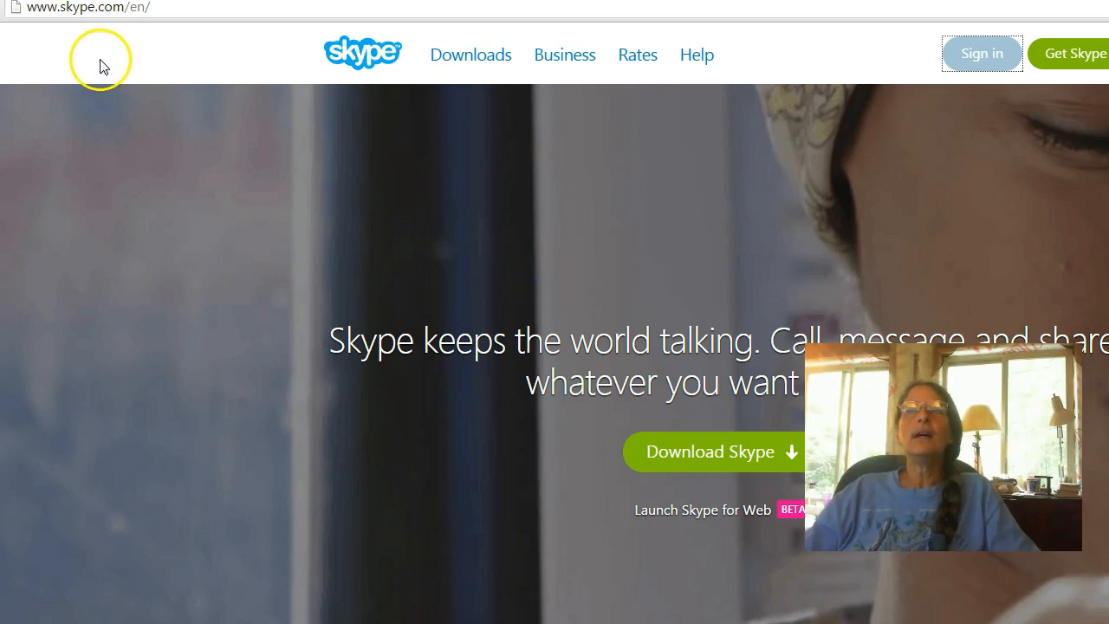
Reach the Skype.com sign-in page with Skype name and password prefilled
click(980, 52)
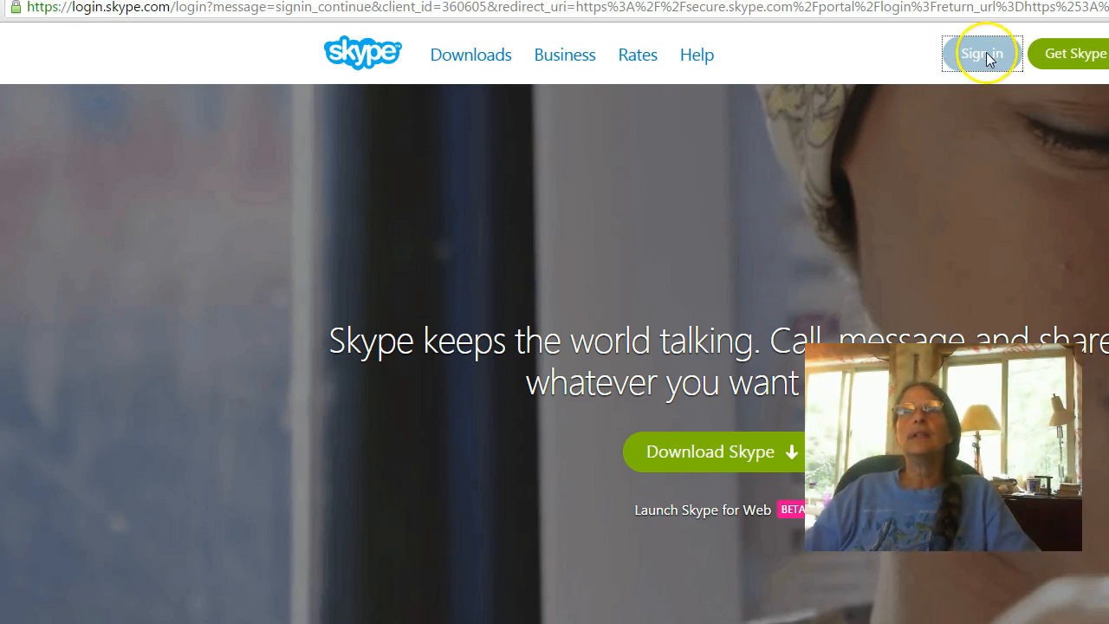
click(984, 52)
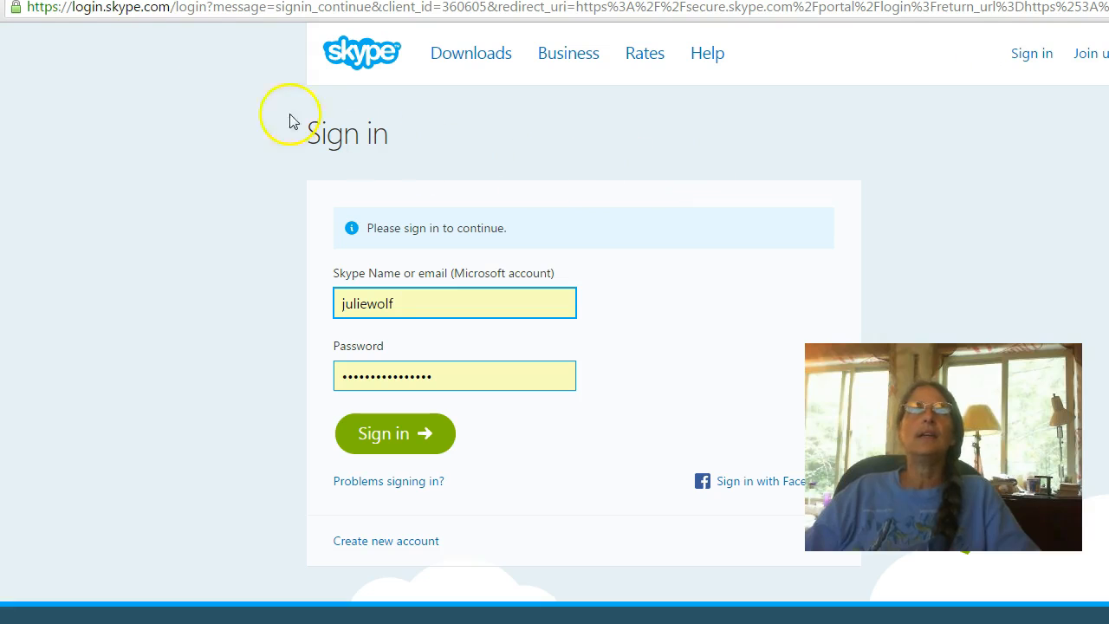
click(395, 374)
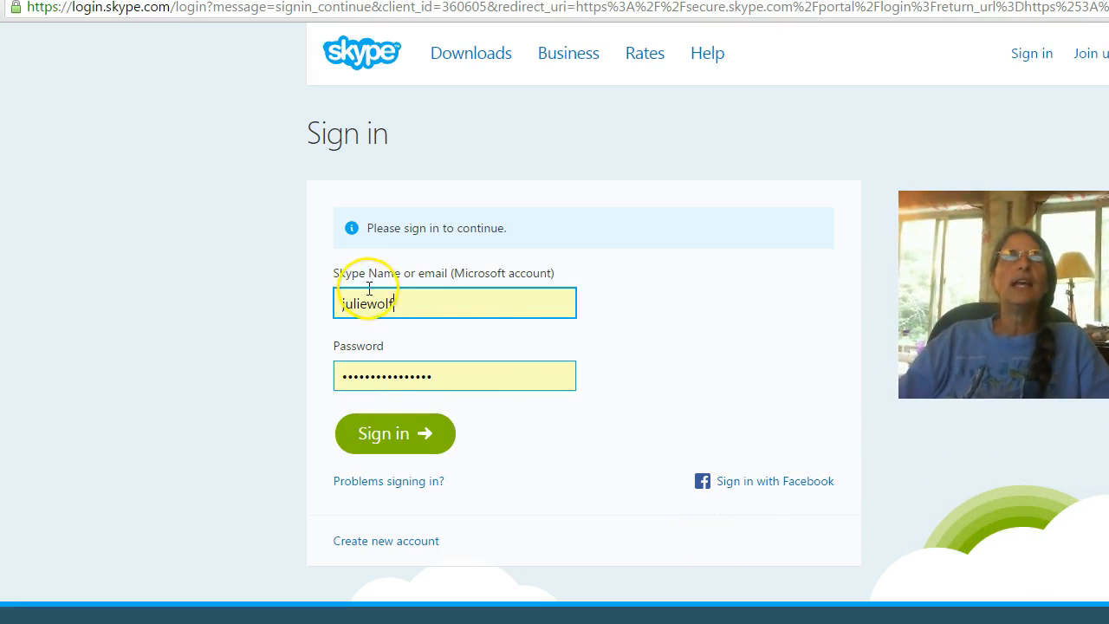
mouse_move(279, 303)
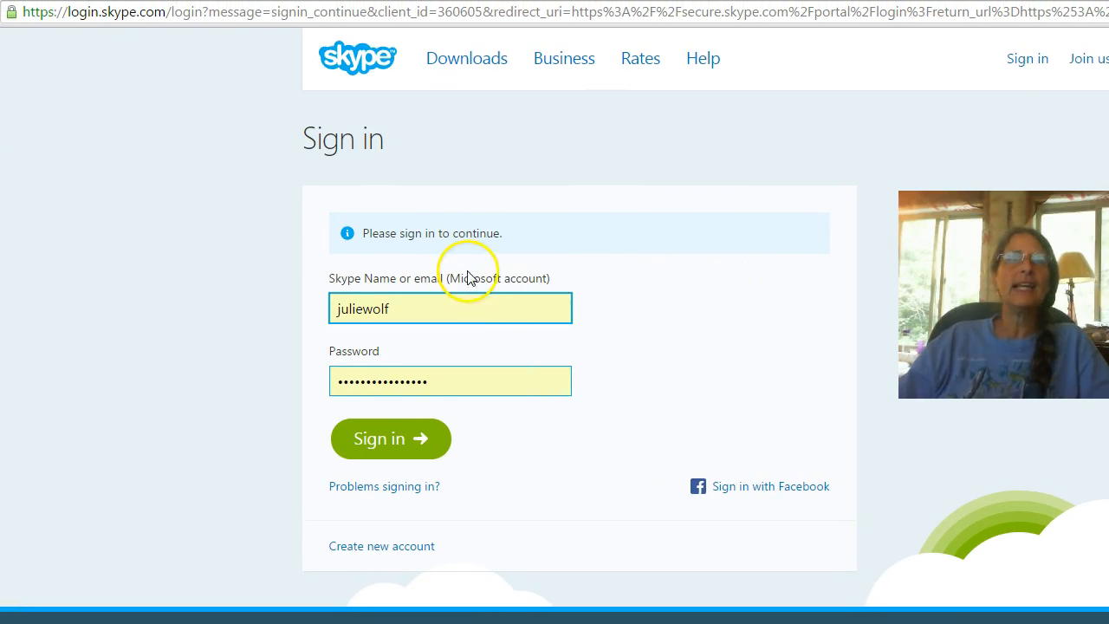
mouse_move(811, 305)
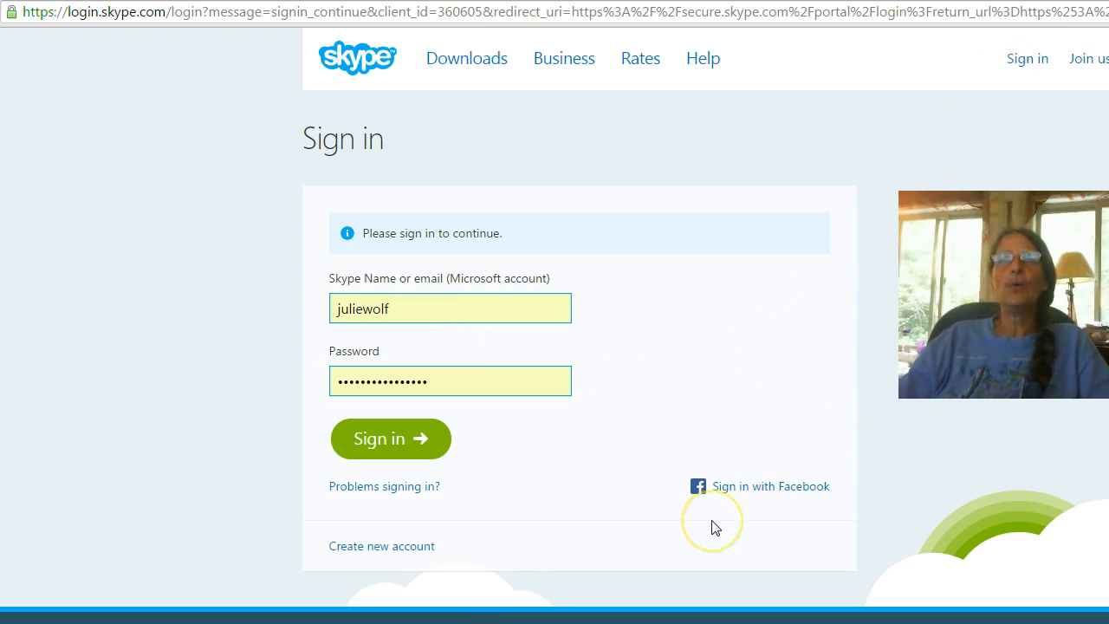
click(381, 381)
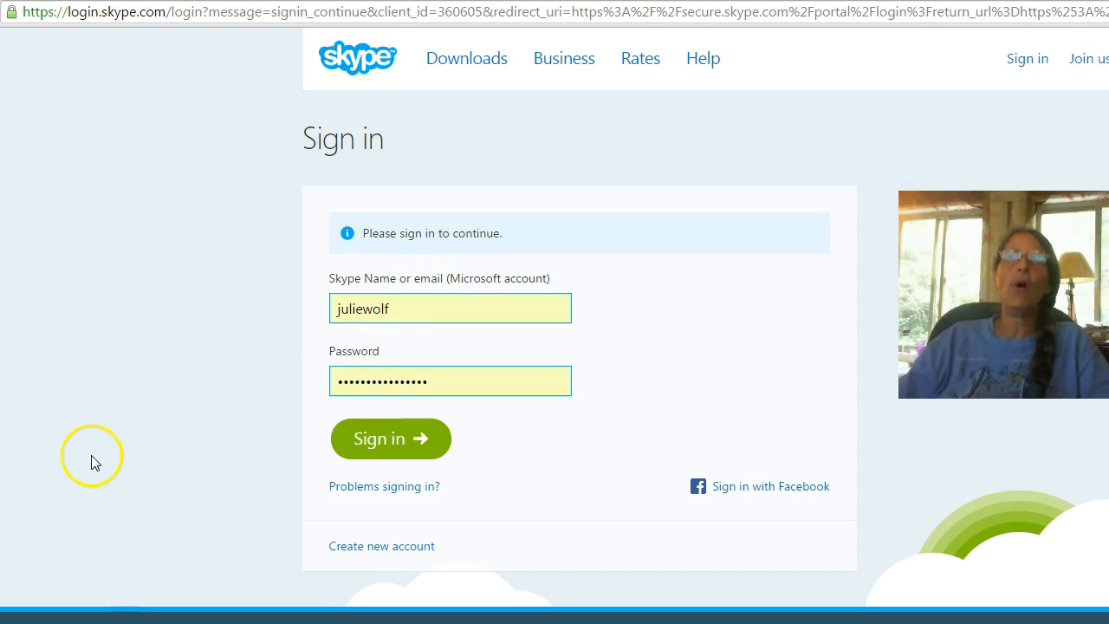
mouse_move(104, 440)
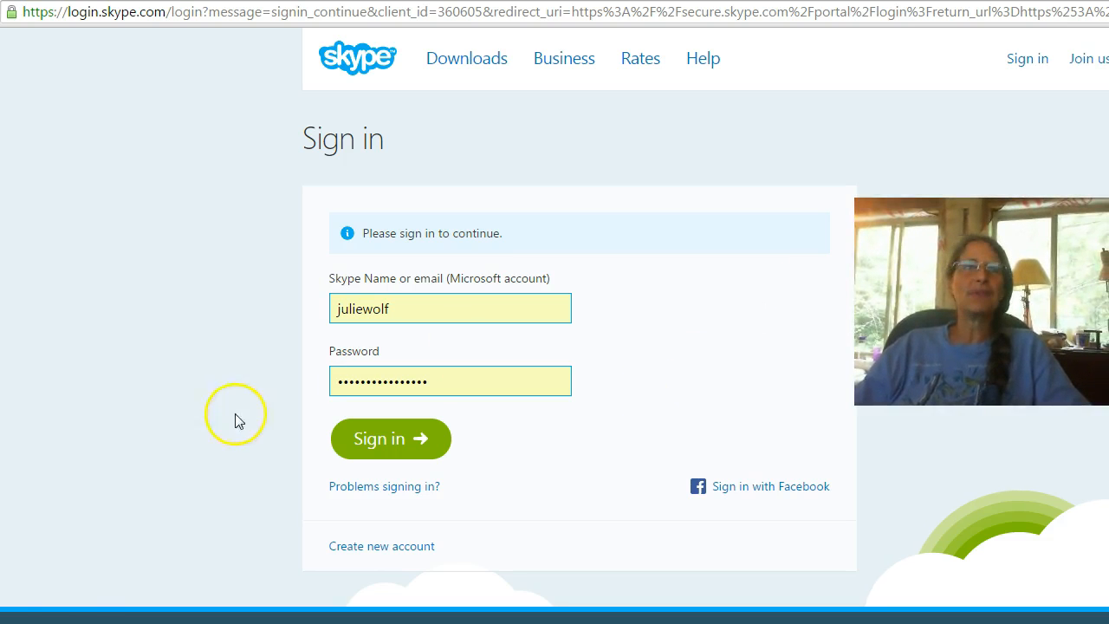
mouse_move(93, 523)
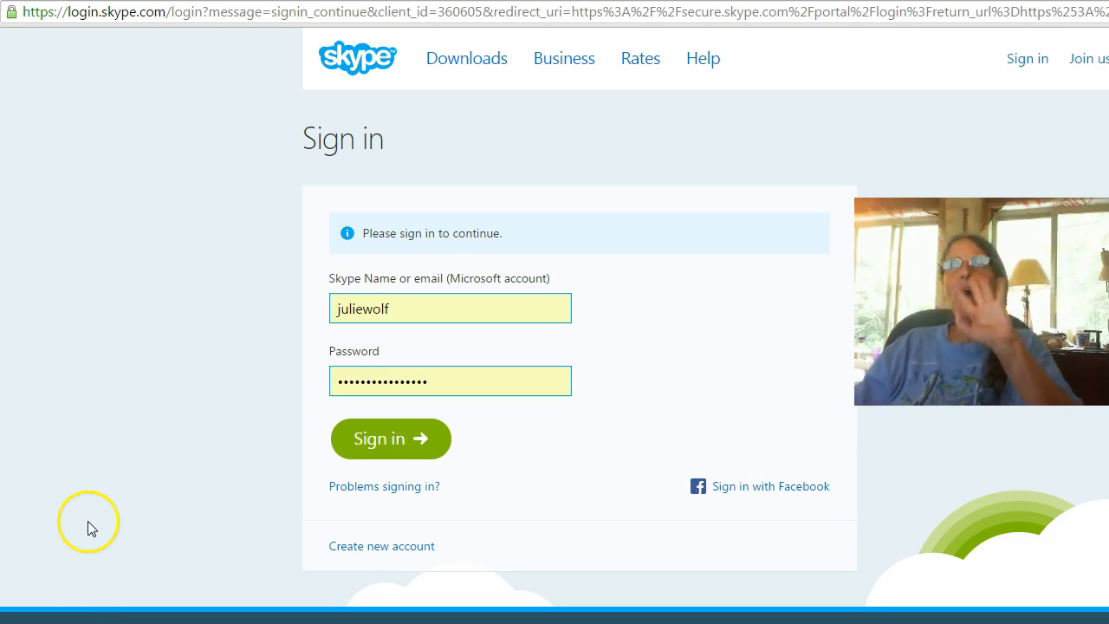